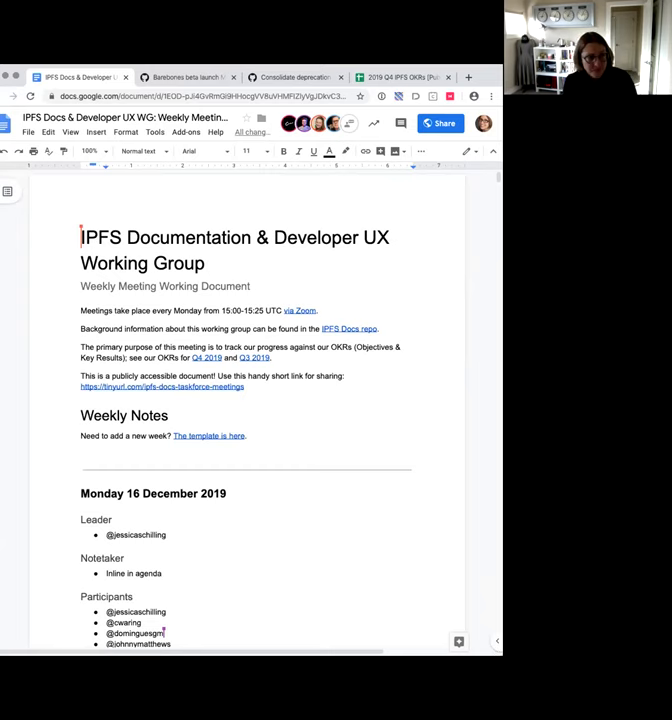
- Scroll down through the IPFS Docs beta homepage, selecting a passage of text
{"action": "scroll", "scroll_direction": "down", "scroll_amount": 3}
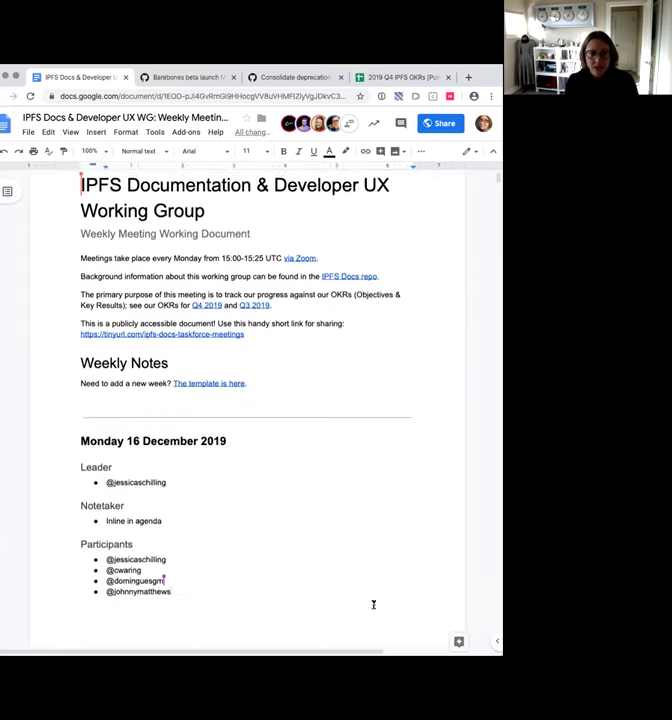
{"action": "scroll", "scroll_direction": "down", "scroll_amount": 3}
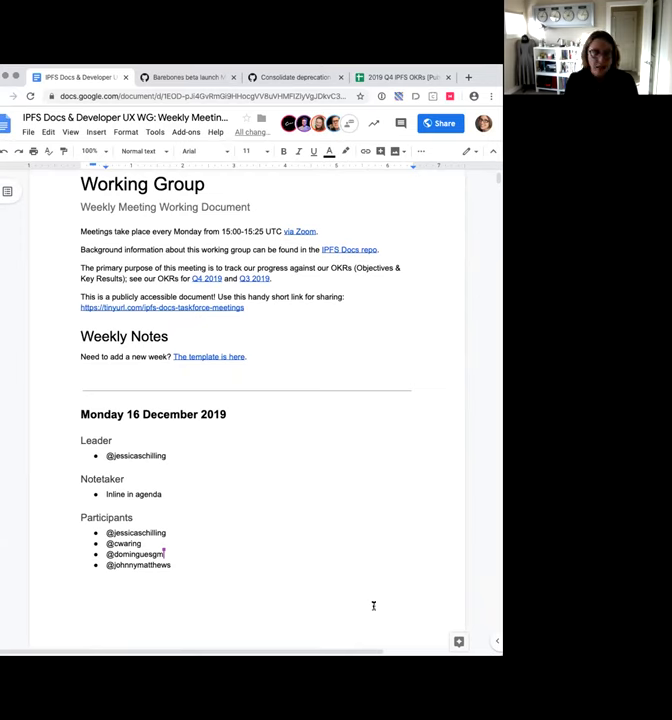
{"action": "mouse_move", "coordinate": [390, 612]}
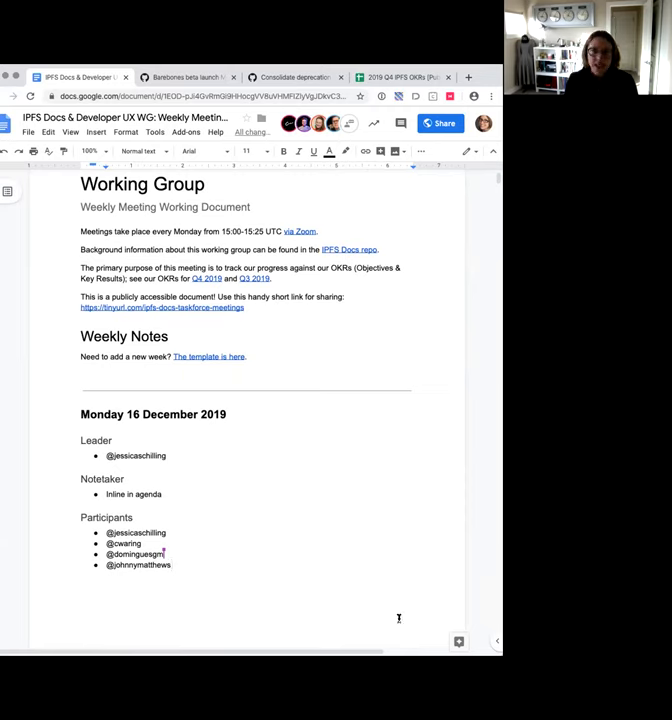
{"action": "mouse_move", "coordinate": [374, 593]}
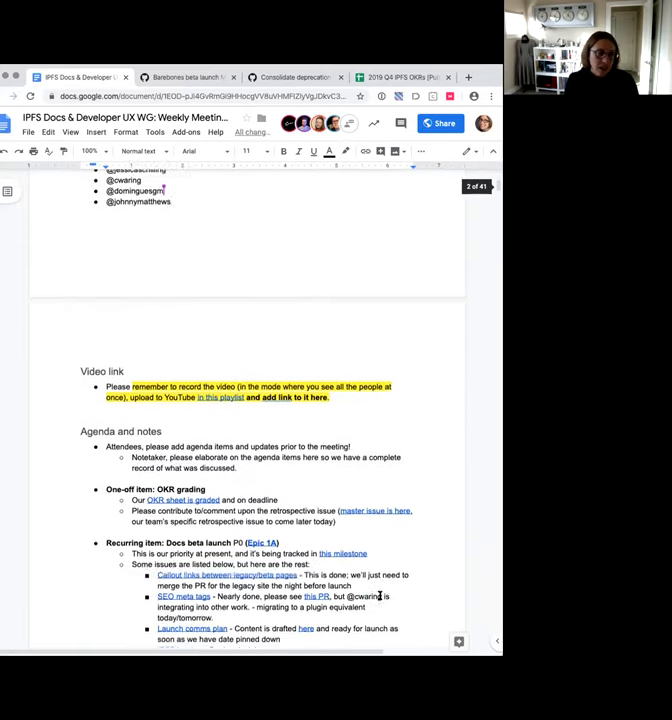
{"action": "scroll", "scroll_direction": "down", "scroll_amount": 3}
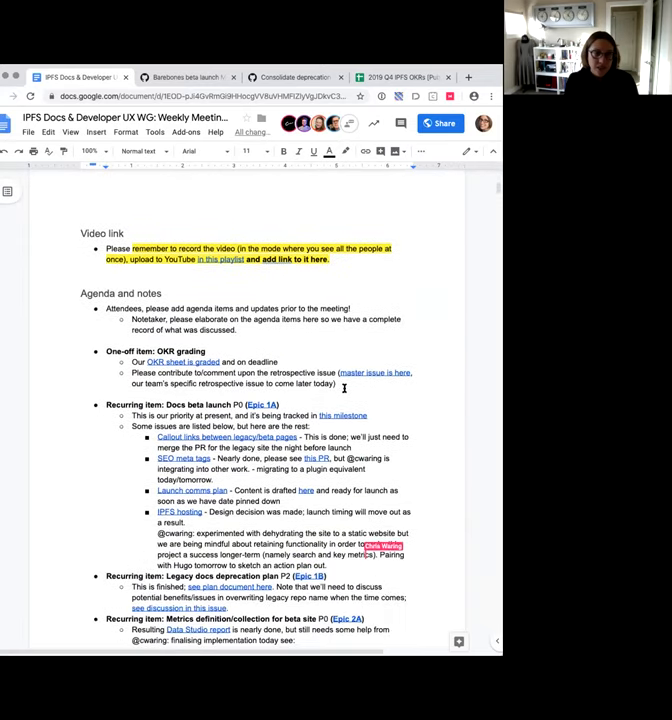
{"action": "left_click_drag", "start_coordinate": [97, 349], "coordinate": [365, 383]}
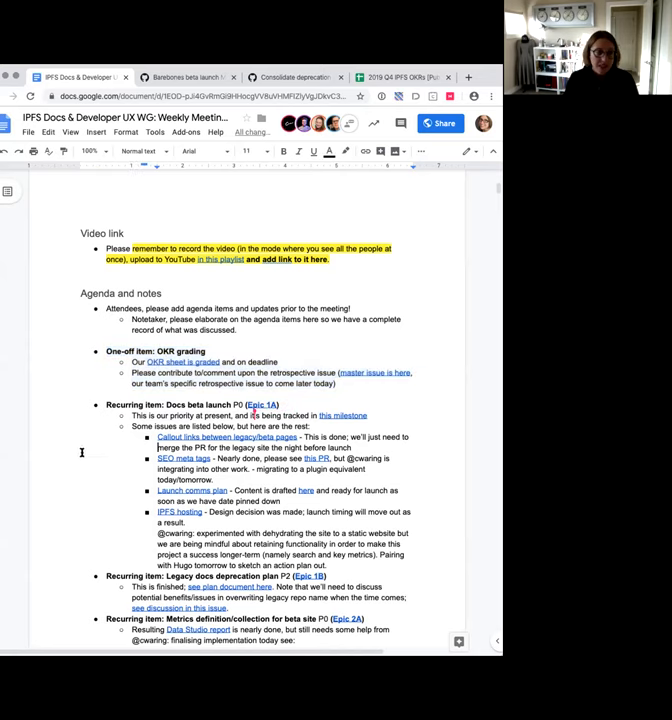
{"action": "scroll", "scroll_direction": "down", "scroll_amount": 3}
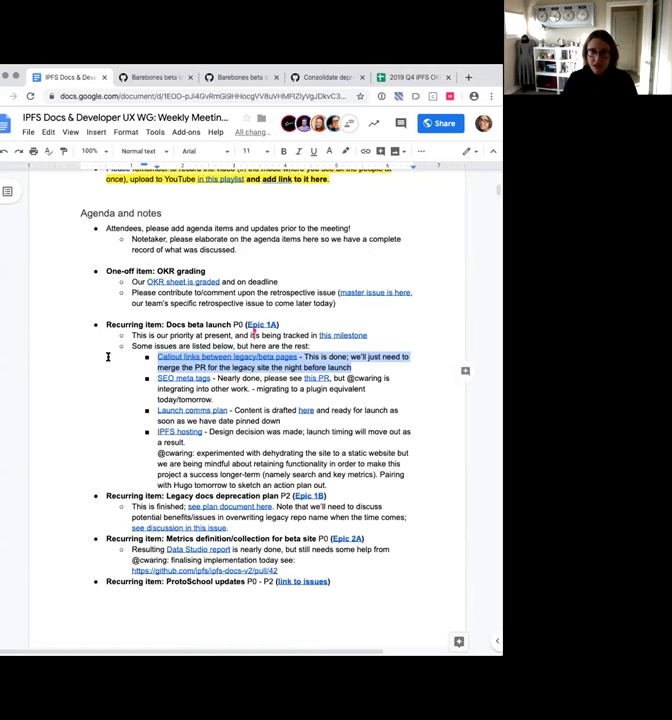
{"action": "mouse_move", "coordinate": [117, 358]}
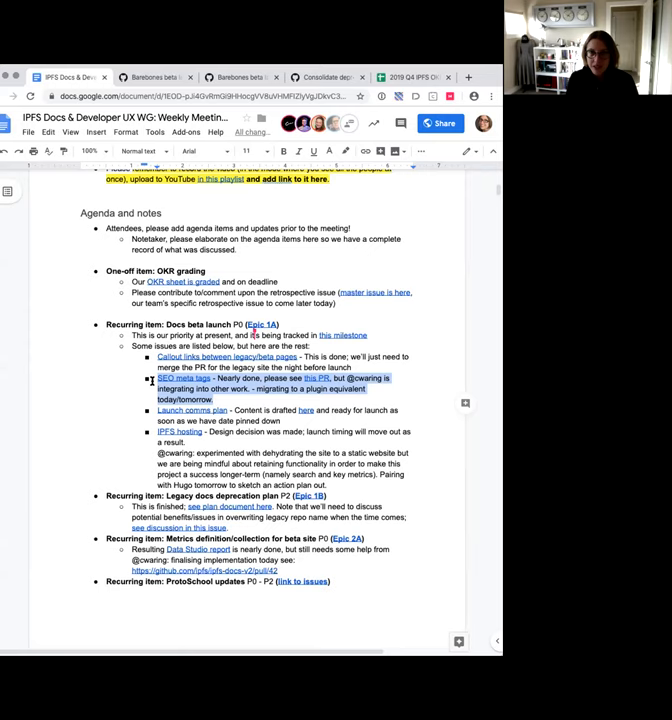
{"action": "mouse_move", "coordinate": [122, 393]}
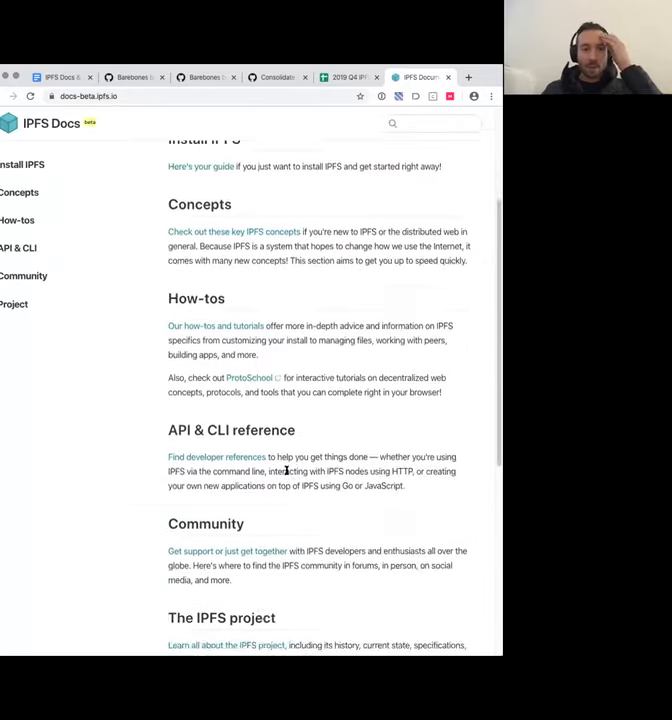
- Answer 'Yes' to 'Was this information helpful?' at the bottom of the page
{"action": "scroll", "scroll_direction": "down", "scroll_amount": 3}
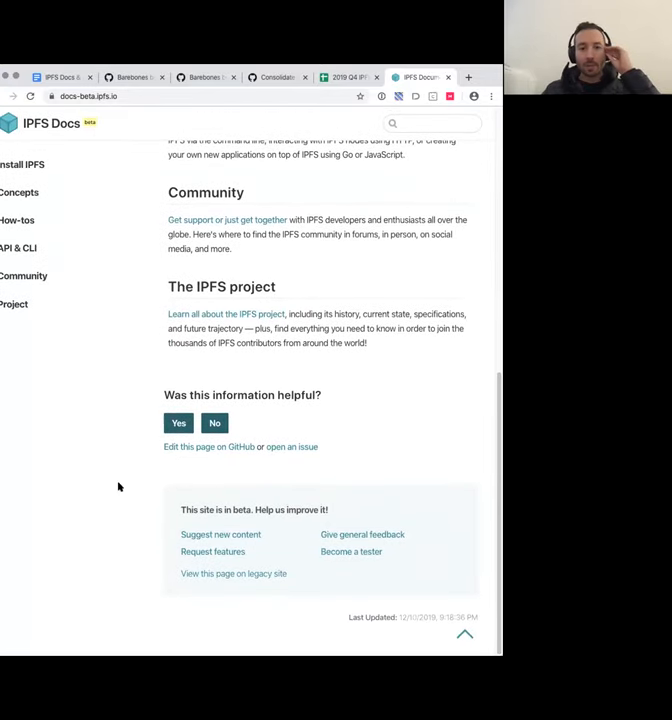
{"action": "mouse_move", "coordinate": [156, 393]}
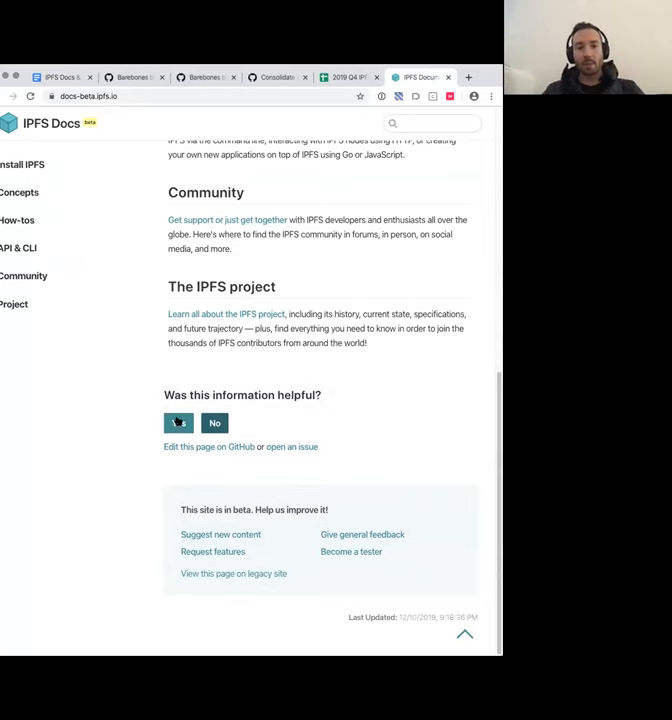
{"action": "left_click", "coordinate": [178, 422]}
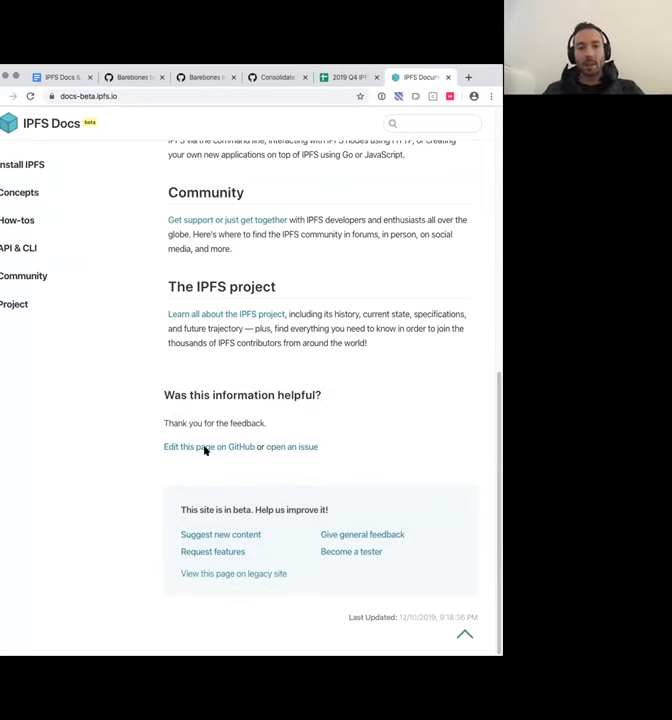
{"action": "left_click", "coordinate": [208, 447]}
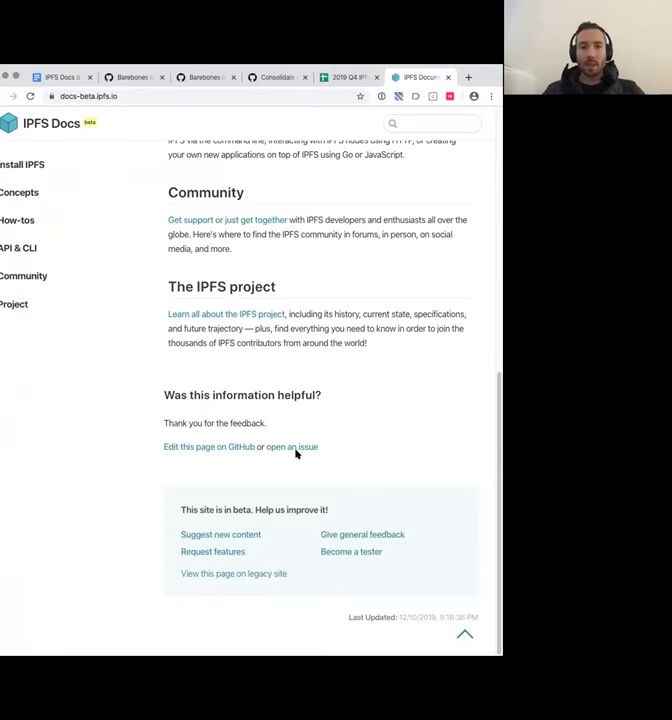
{"action": "left_click", "coordinate": [291, 447]}
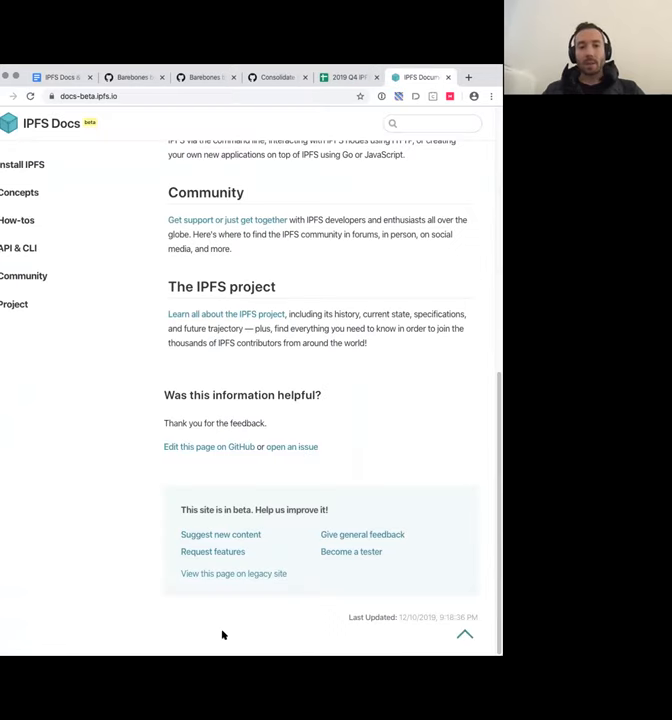
{"action": "mouse_move", "coordinate": [343, 639]}
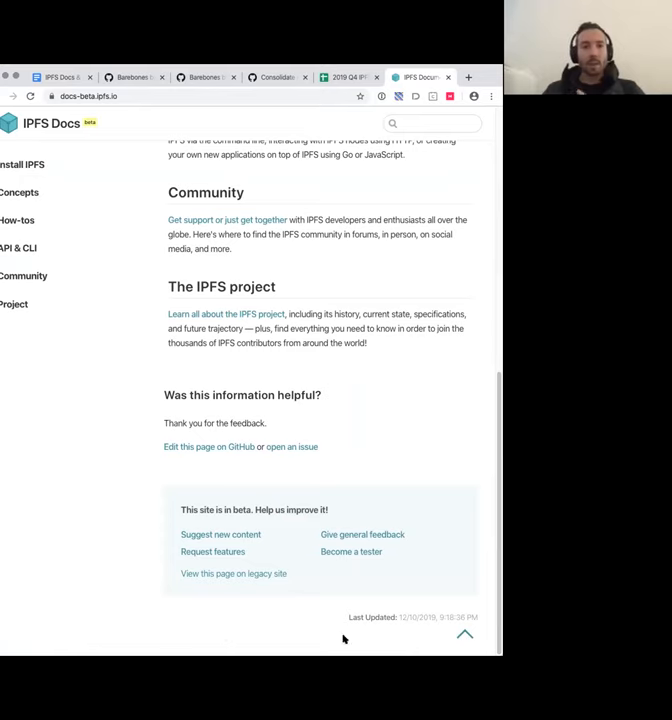
{"action": "mouse_move", "coordinate": [257, 535]}
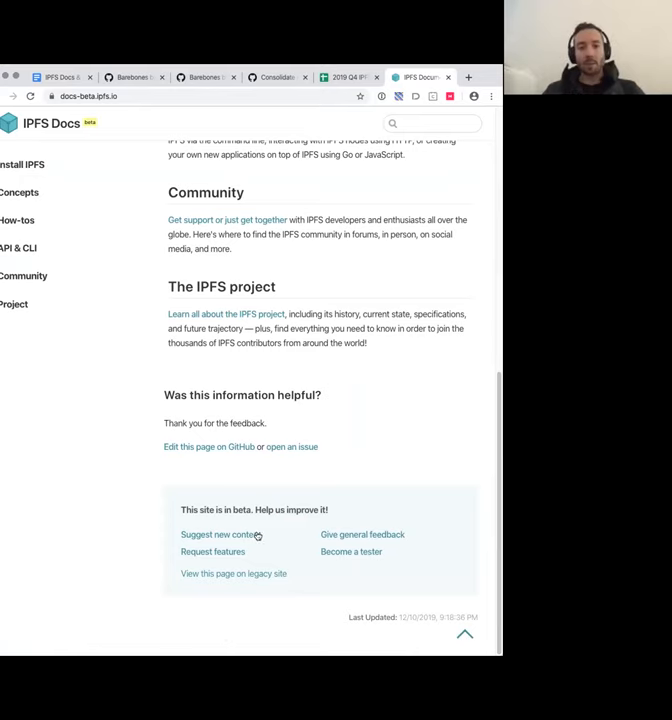
{"action": "mouse_move", "coordinate": [278, 390]}
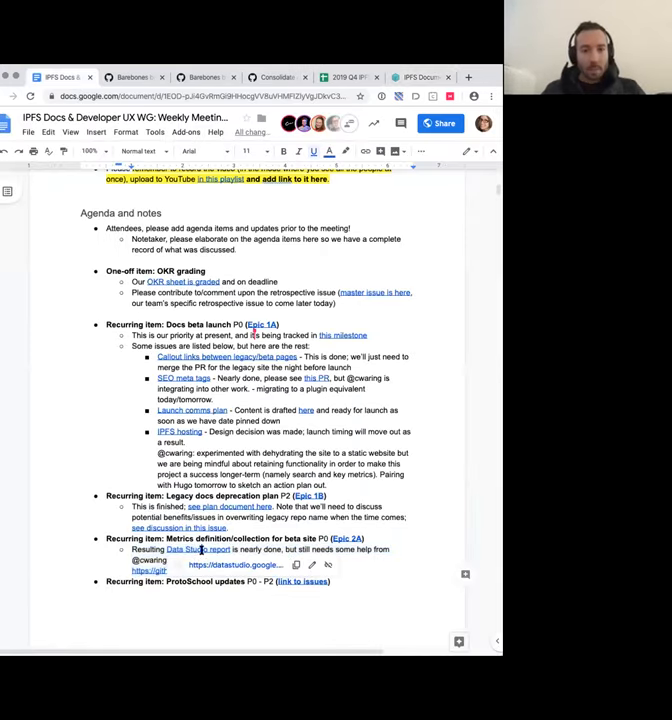
- Open the linked Data Studio report and switch to its Metrics Console tab
{"action": "left_click", "coordinate": [198, 550]}
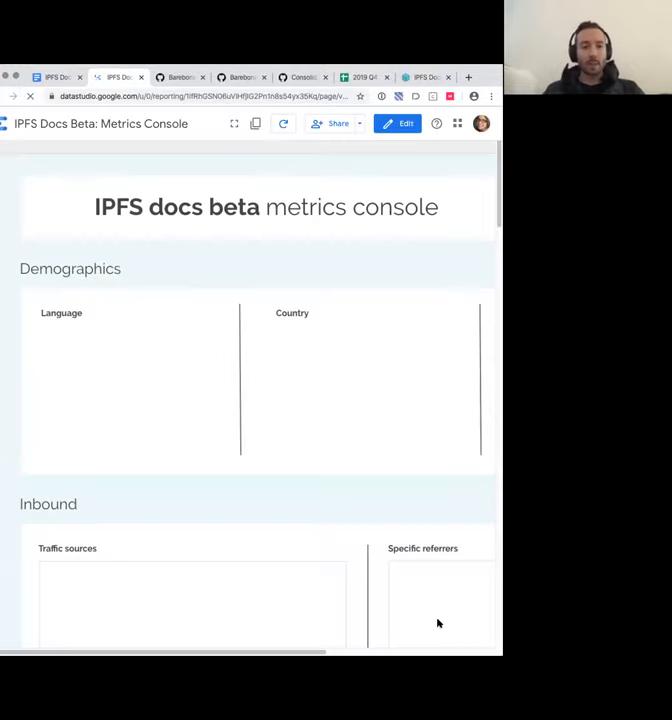
{"action": "scroll", "scroll_direction": "down", "scroll_amount": 3}
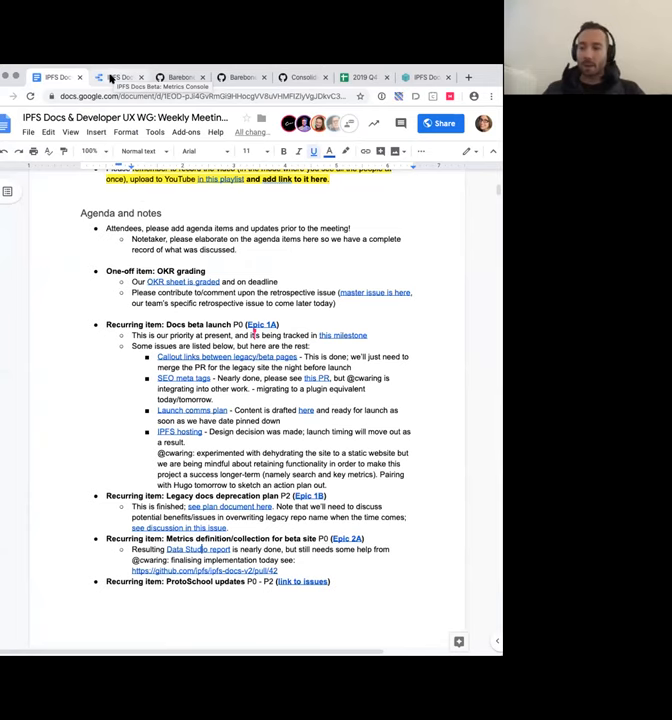
{"action": "left_click", "coordinate": [118, 76]}
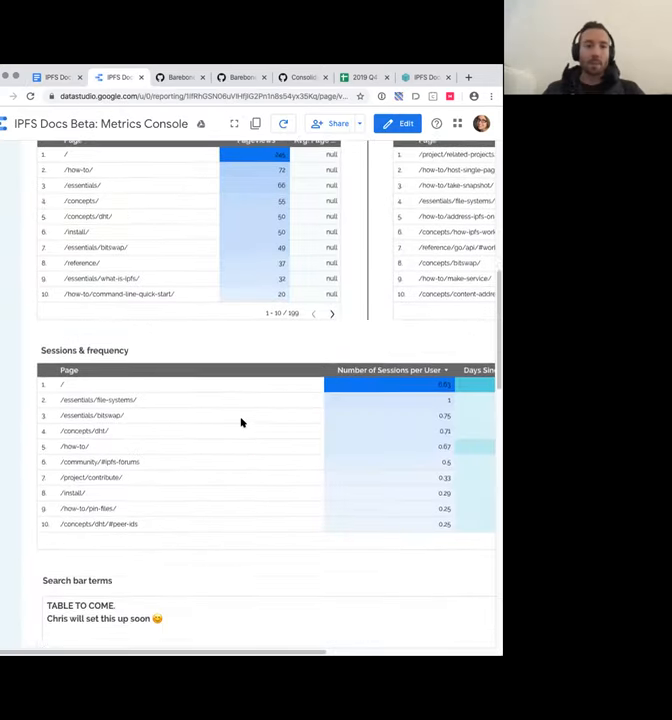
- Scroll through demographics, inbound, on-site, page feedback and outbound sections, then back up
{"action": "scroll", "scroll_direction": "down", "scroll_amount": 3}
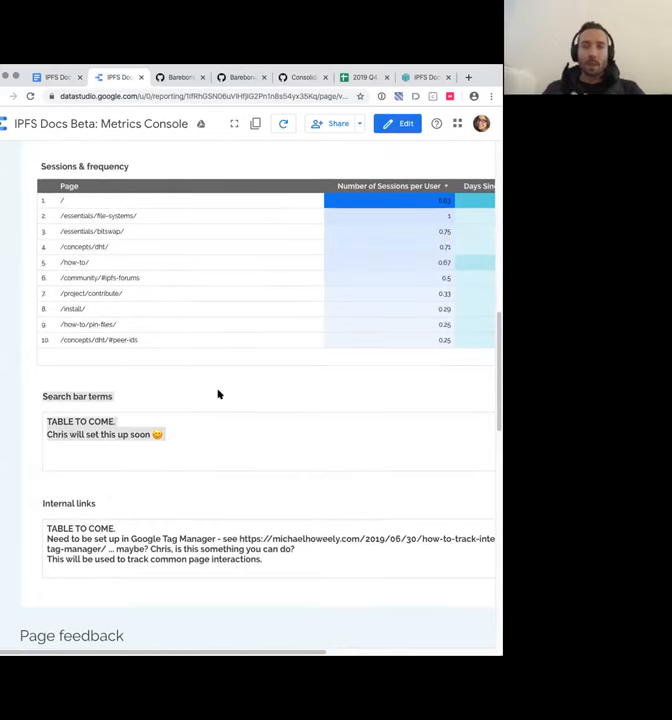
{"action": "scroll", "scroll_direction": "down", "scroll_amount": 3}
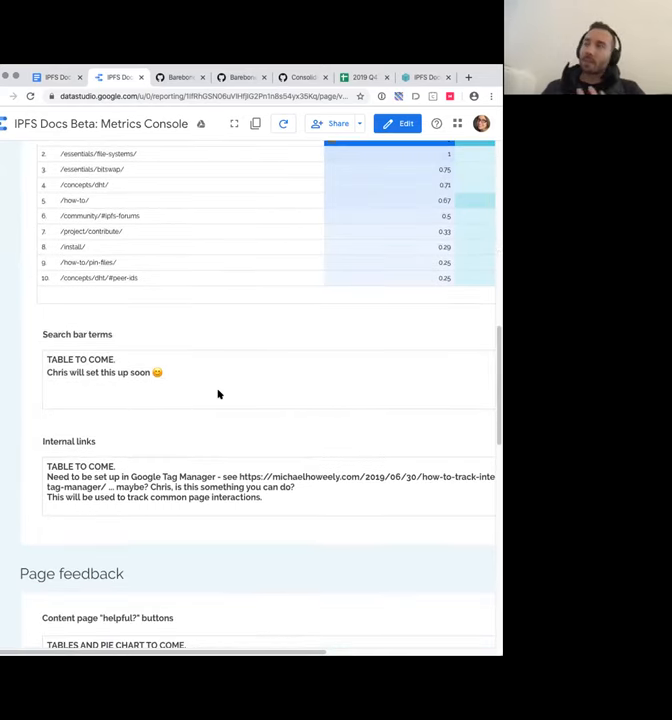
{"action": "scroll", "scroll_direction": "down", "scroll_amount": 3}
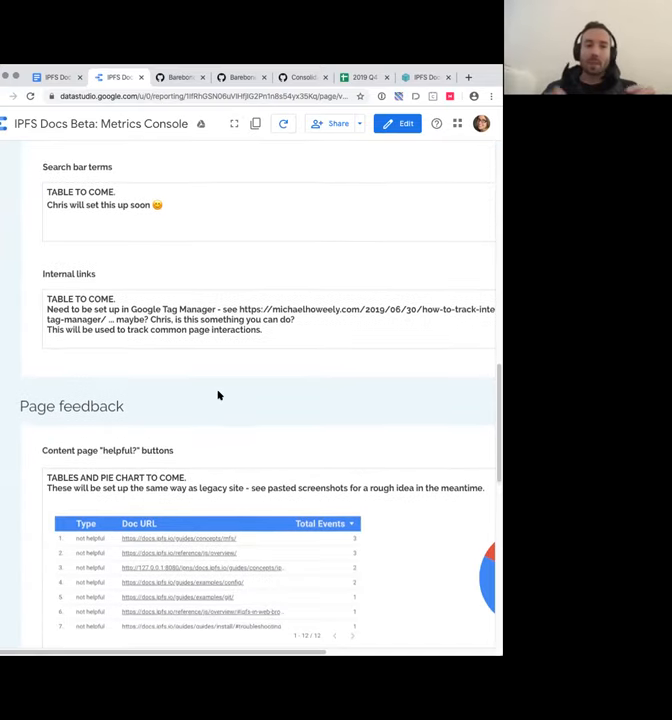
{"action": "scroll", "scroll_direction": "down", "scroll_amount": 3}
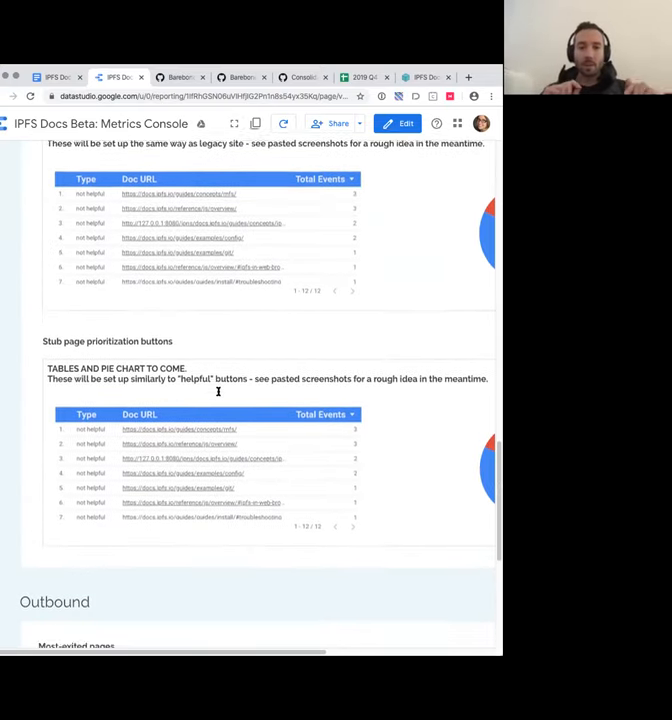
{"action": "scroll", "scroll_direction": "down", "scroll_amount": 3}
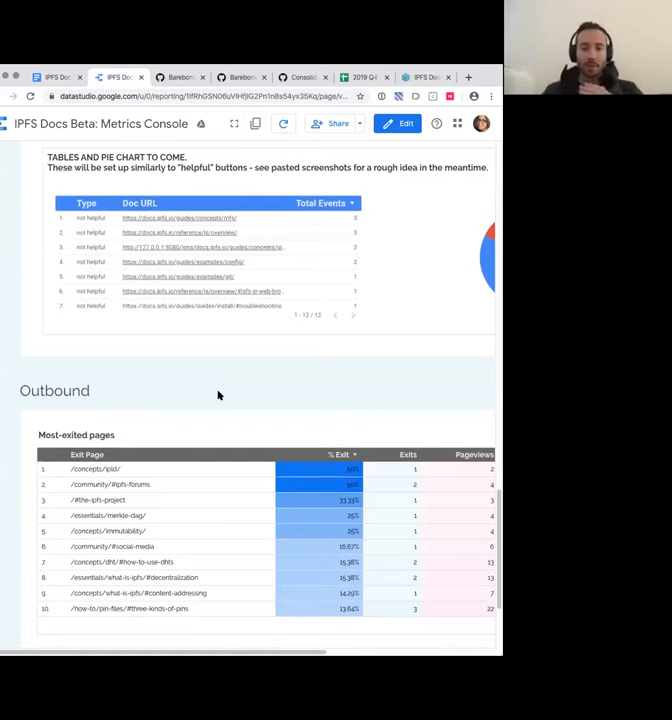
{"action": "scroll", "scroll_direction": "down", "scroll_amount": 3}
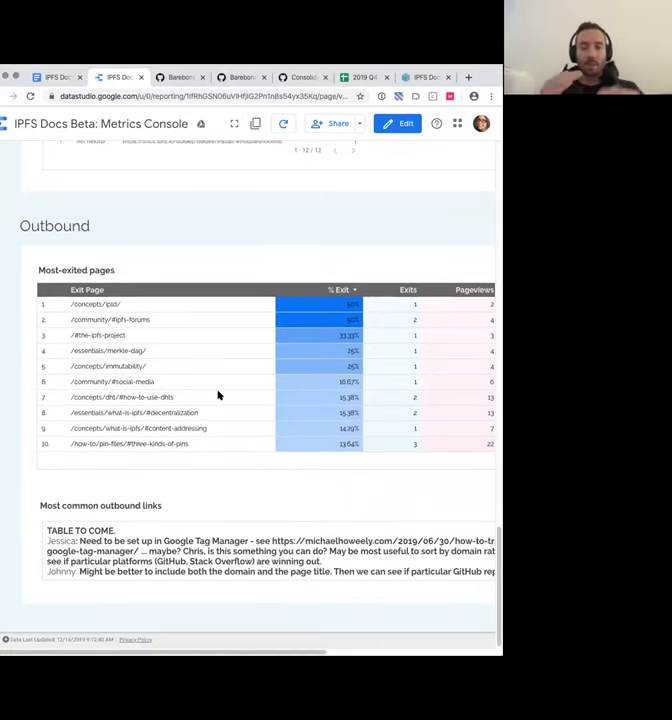
{"action": "mouse_move", "coordinate": [234, 401]}
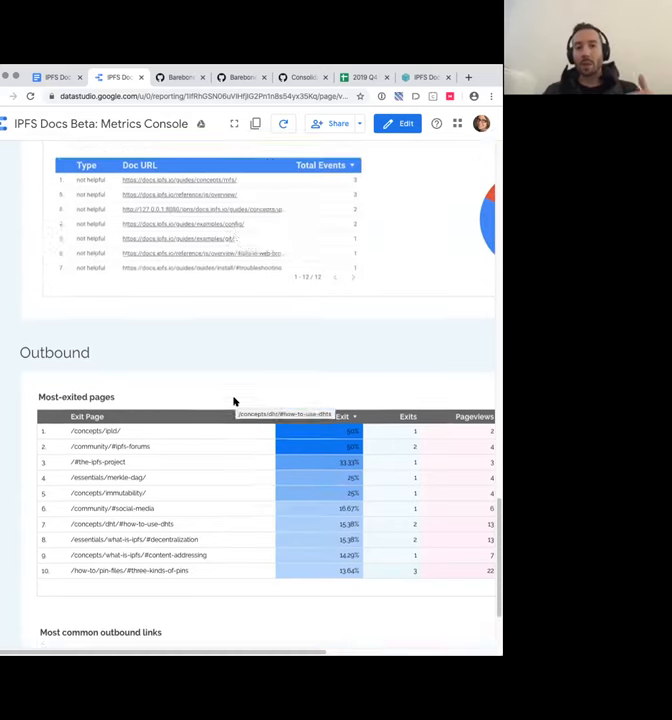
{"action": "scroll", "scroll_direction": "down", "scroll_amount": 3}
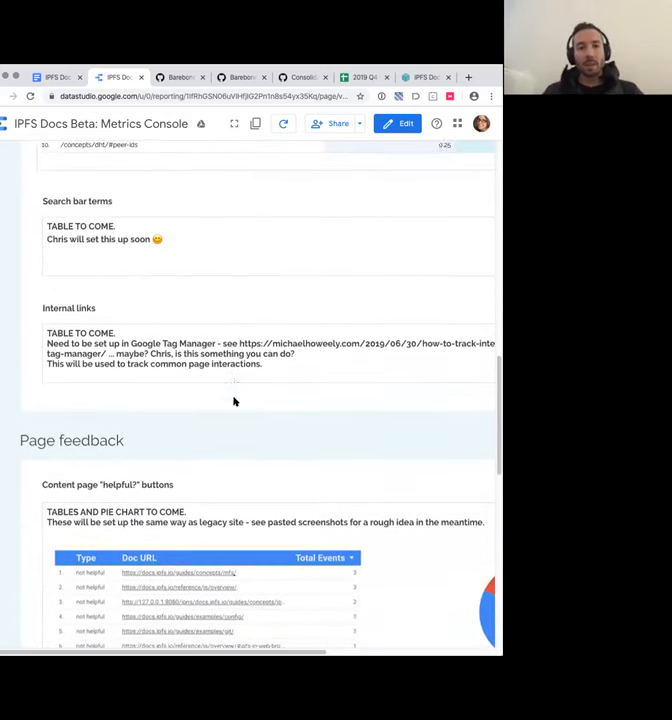
{"action": "scroll", "scroll_direction": "up", "scroll_amount": 3}
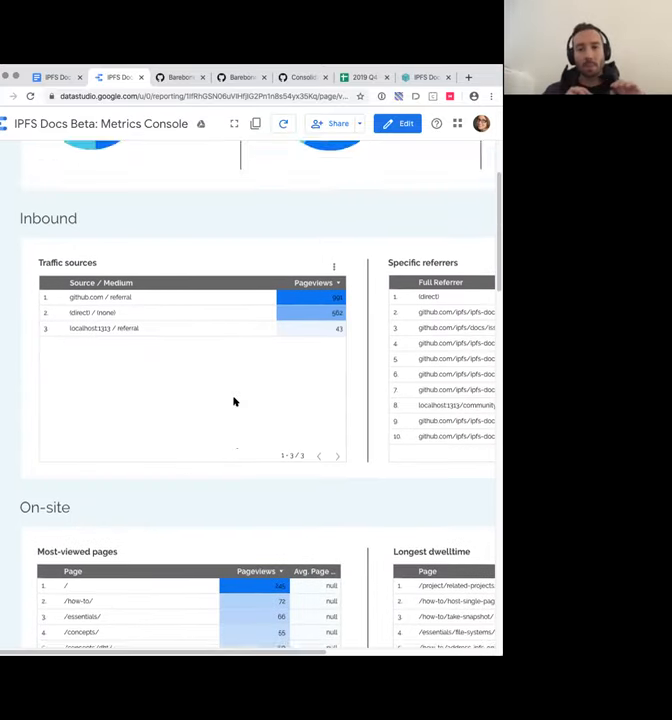
{"action": "scroll", "scroll_direction": "up", "scroll_amount": 3}
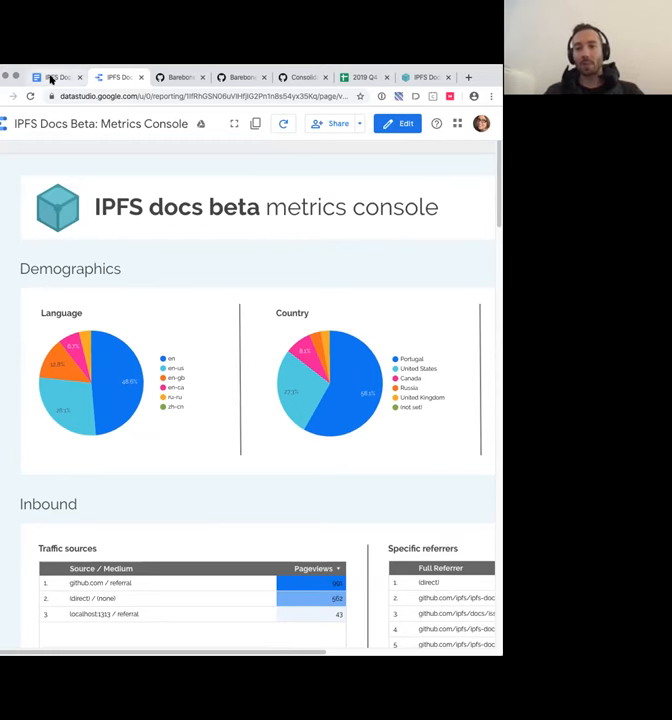
- Switch back to the meeting notes and place the cursor after the legacy docs deprecation link
{"action": "left_click", "coordinate": [62, 76]}
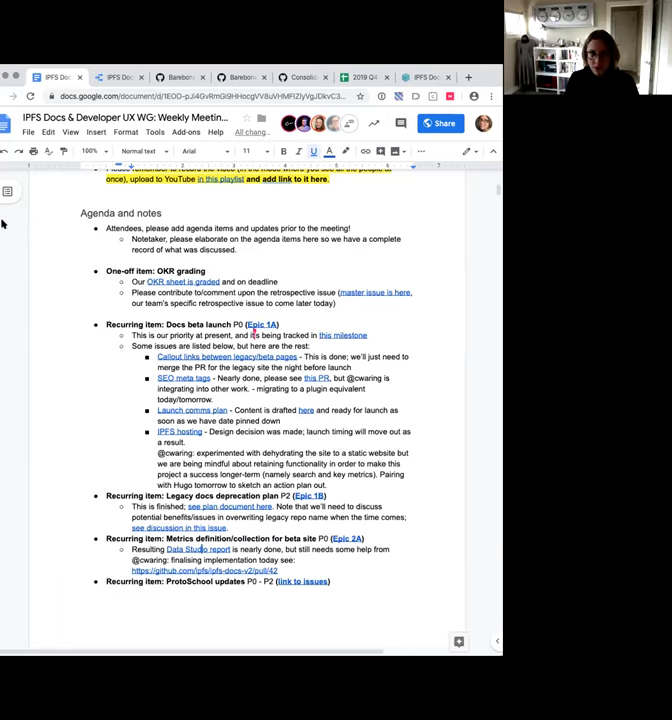
{"action": "left_click", "coordinate": [233, 529]}
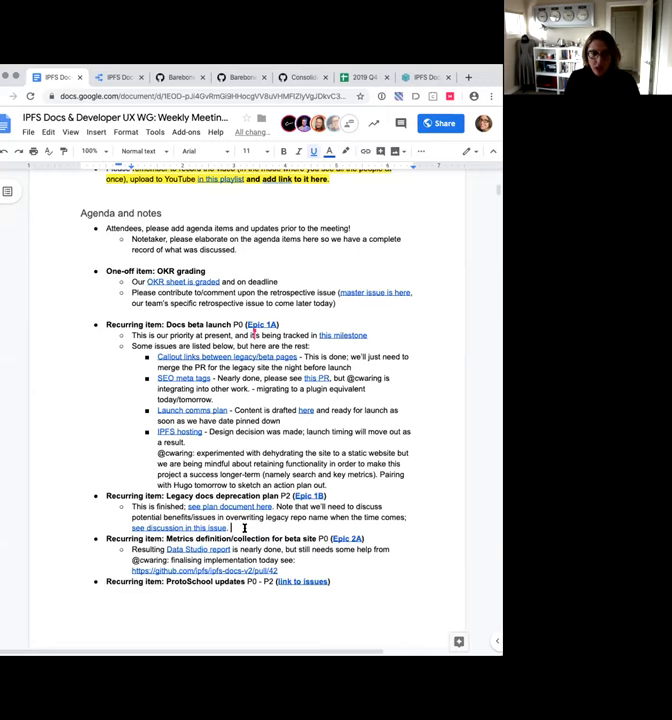
- Read the HackMD checklist from the introduction down to 'On target deprecation date'
{"action": "left_click_drag", "start_coordinate": [131, 507], "coordinate": [241, 527]}
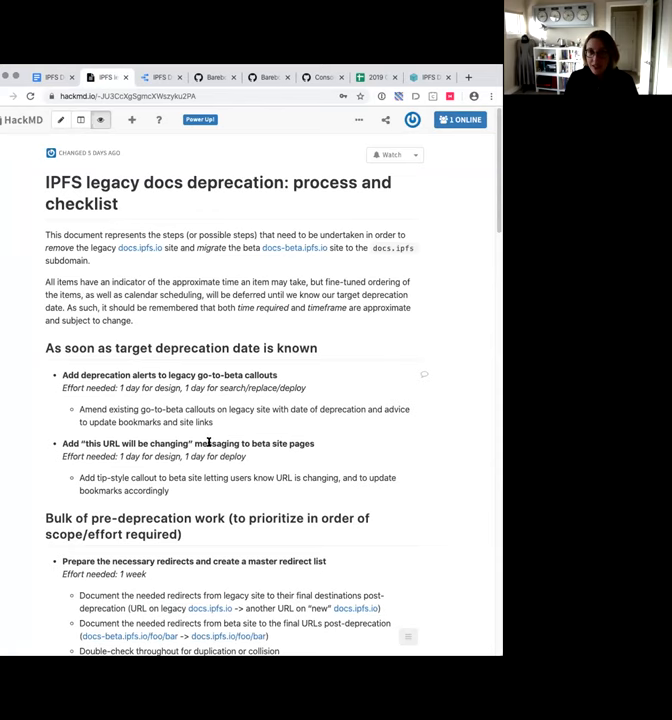
{"action": "scroll", "scroll_direction": "down", "scroll_amount": 3}
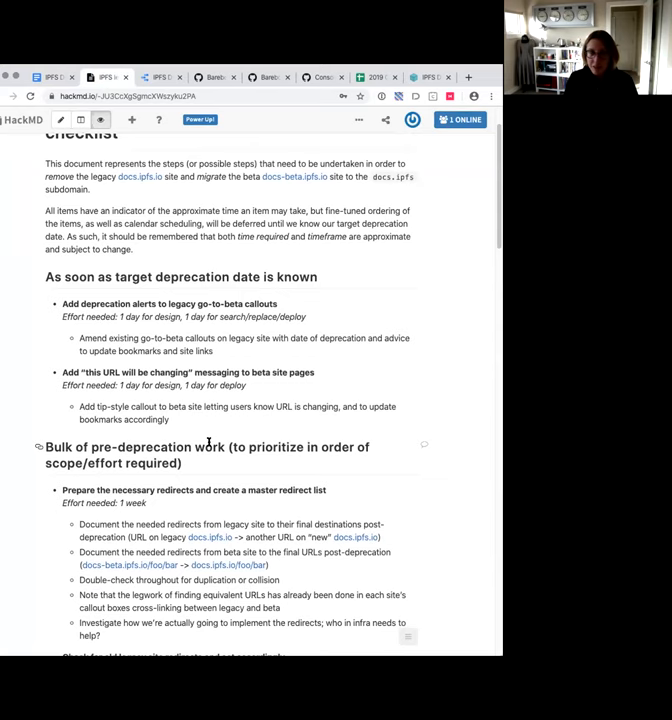
{"action": "mouse_move", "coordinate": [222, 448]}
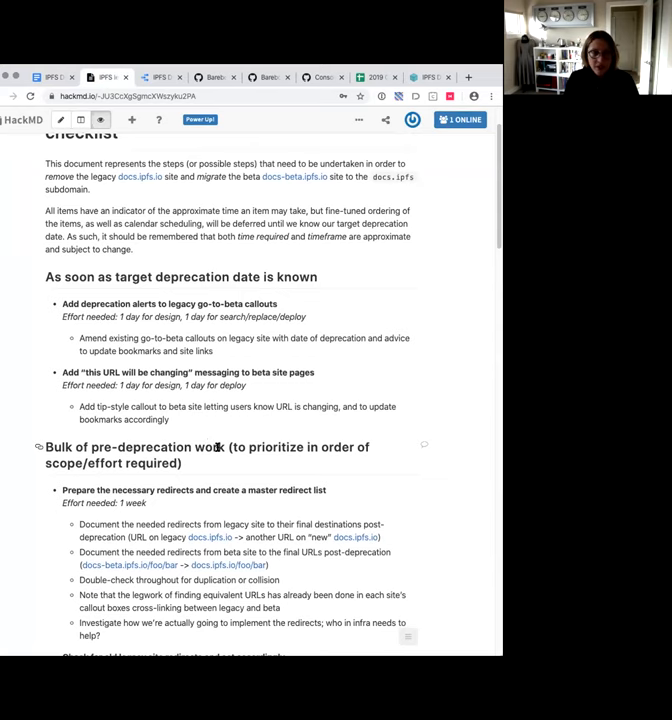
{"action": "scroll", "scroll_direction": "down", "scroll_amount": 3}
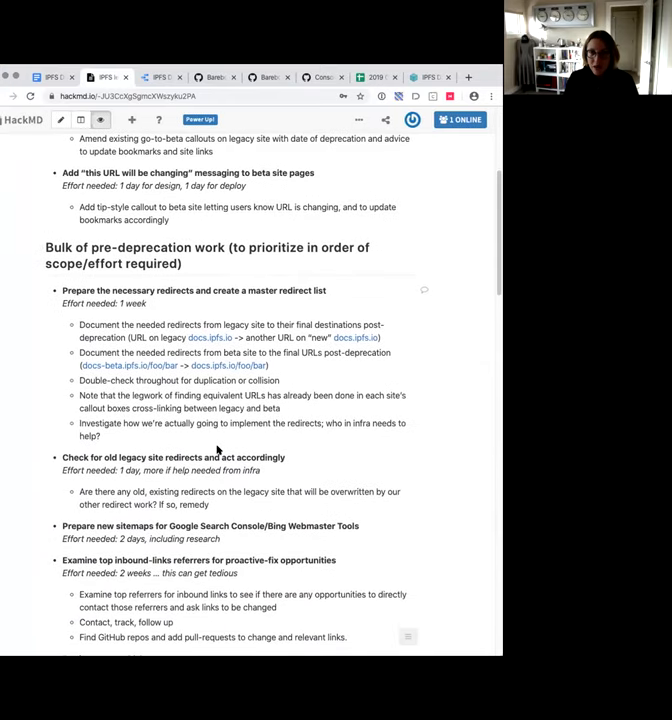
{"action": "scroll", "scroll_direction": "down", "scroll_amount": 3}
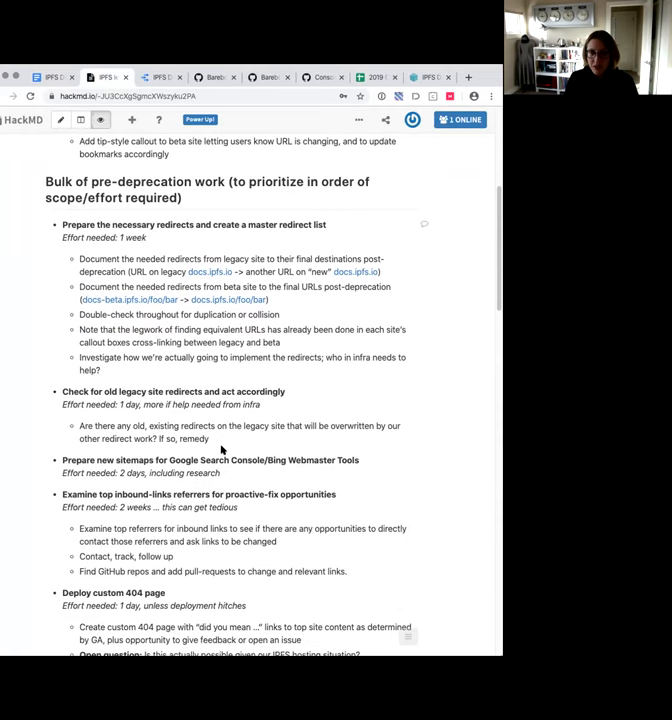
{"action": "scroll", "scroll_direction": "down", "scroll_amount": 3}
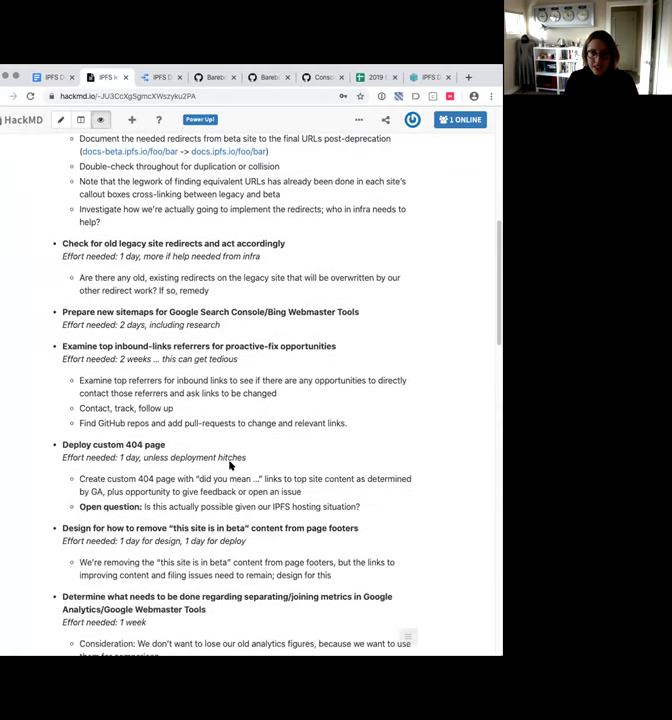
{"action": "scroll", "scroll_direction": "down", "scroll_amount": 3}
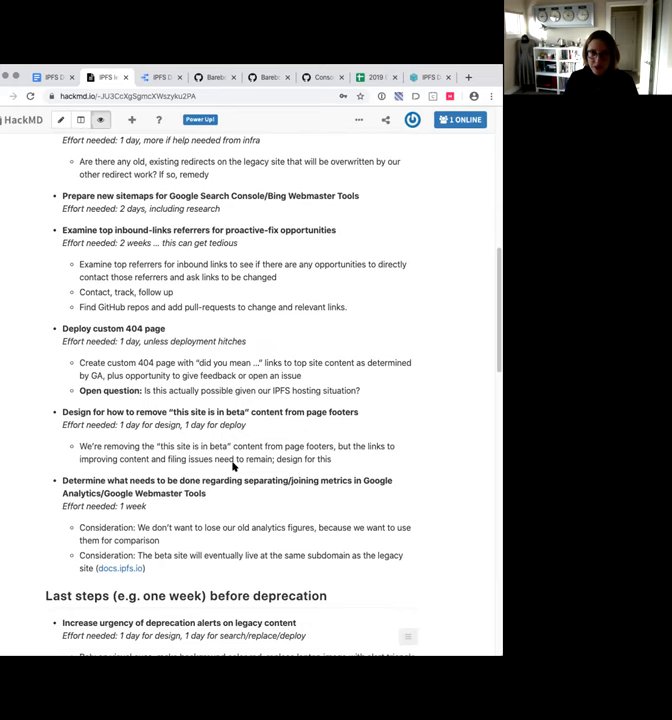
{"action": "scroll", "scroll_direction": "down", "scroll_amount": 3}
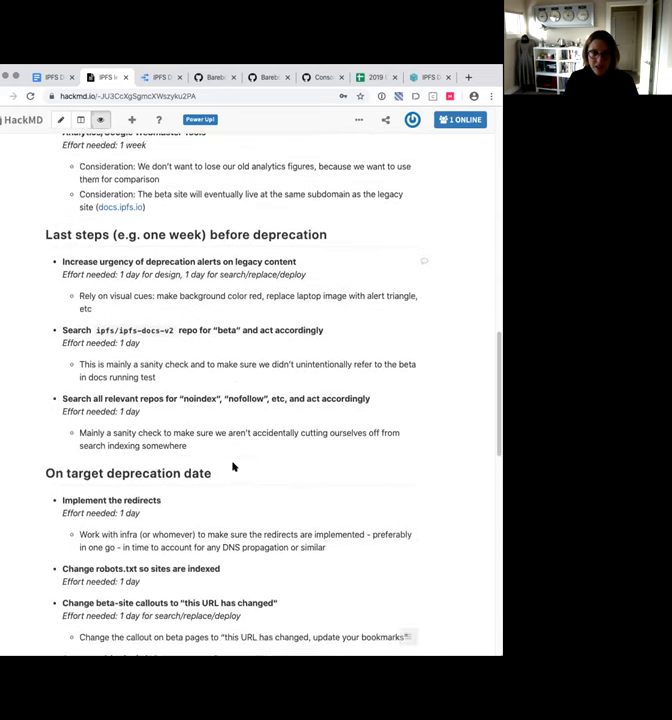
{"action": "scroll", "scroll_direction": "down", "scroll_amount": 3}
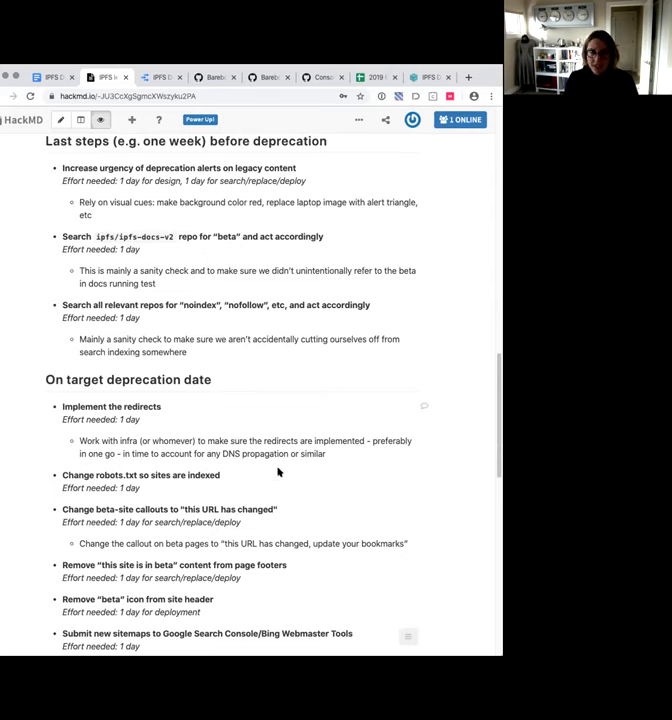
{"action": "mouse_move", "coordinate": [117, 334]}
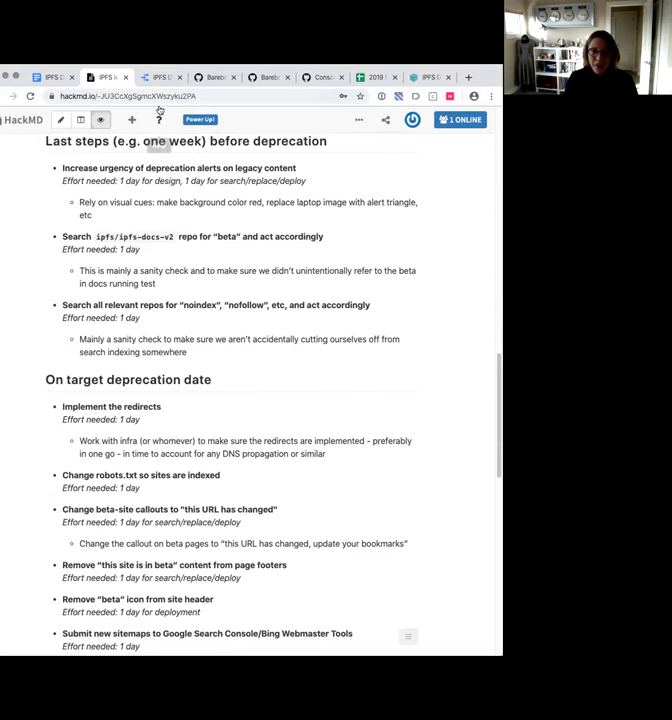
- Read the checklist through post-deprecation followup, then scroll the meeting notes past ProtoSchool updates
{"action": "scroll", "scroll_direction": "down", "scroll_amount": 3}
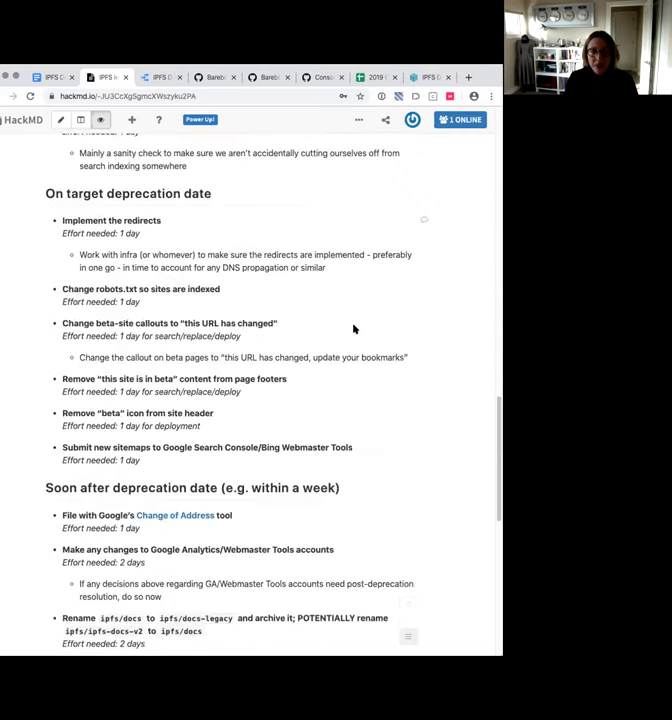
{"action": "scroll", "scroll_direction": "down", "scroll_amount": 3}
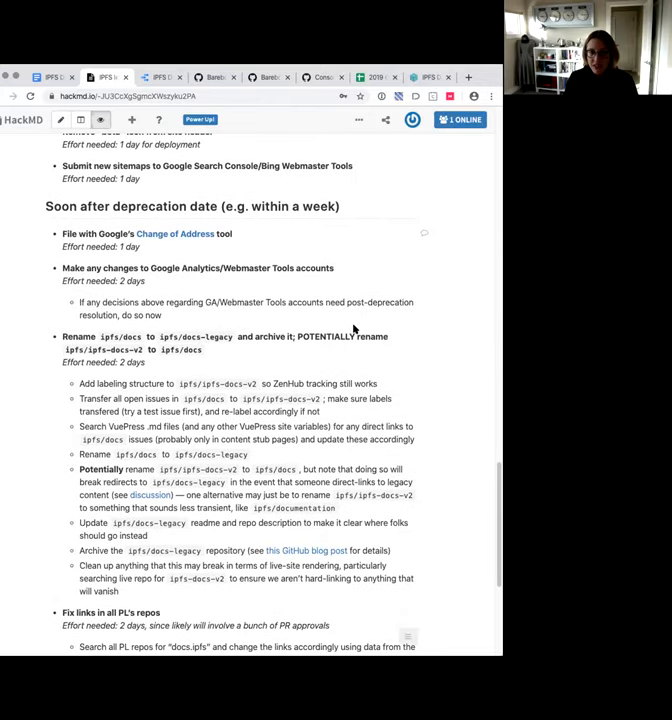
{"action": "scroll", "scroll_direction": "down", "scroll_amount": 3}
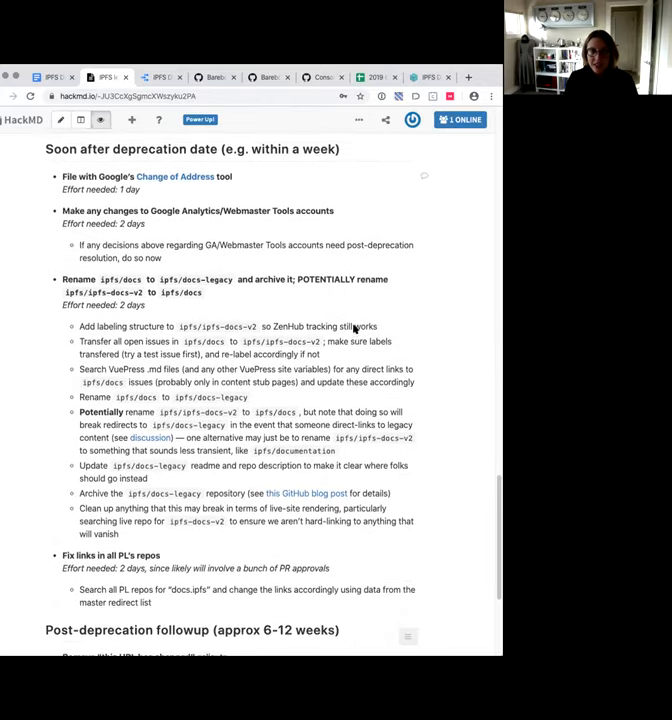
{"action": "scroll", "scroll_direction": "down", "scroll_amount": 3}
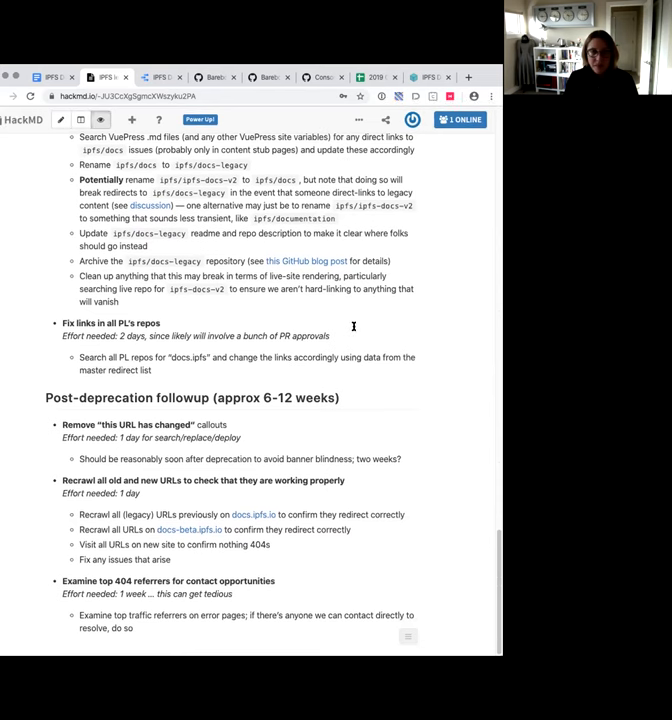
{"action": "mouse_move", "coordinate": [161, 338]}
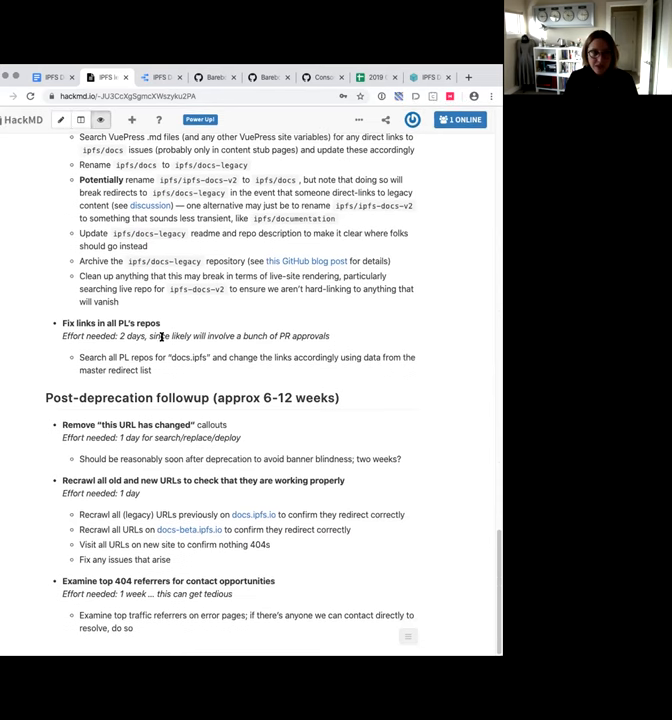
{"action": "left_click", "coordinate": [131, 120]}
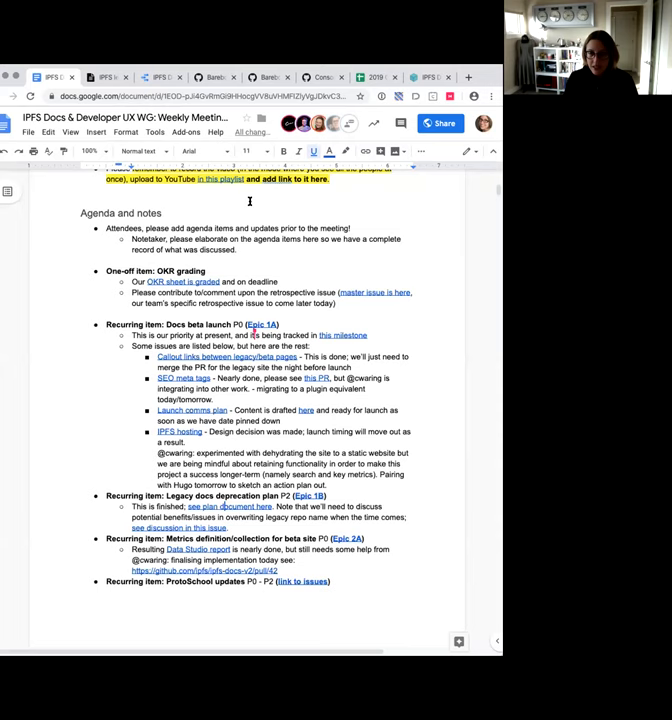
{"action": "mouse_move", "coordinate": [275, 287]}
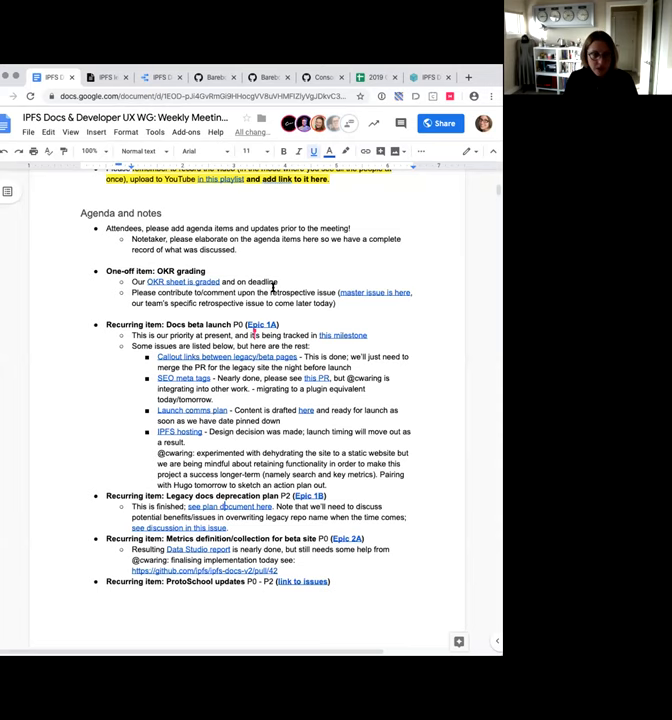
{"action": "scroll", "scroll_direction": "down", "scroll_amount": 3}
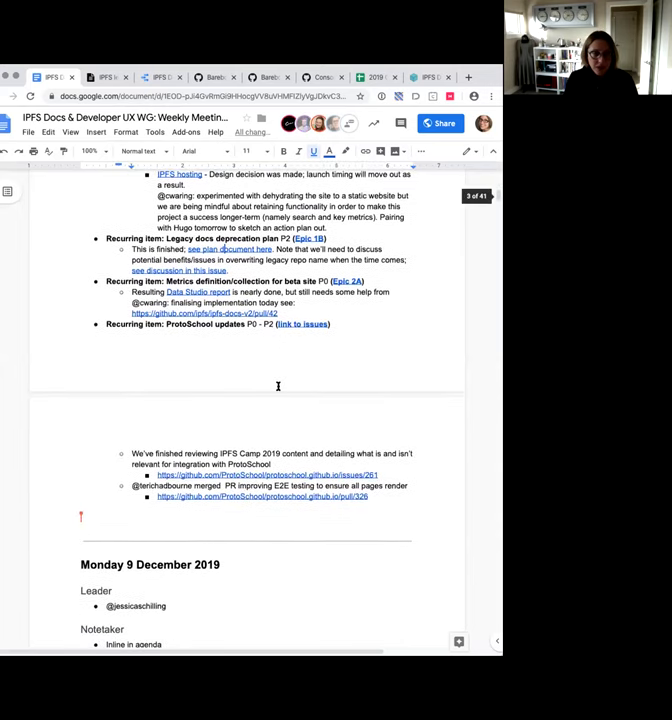